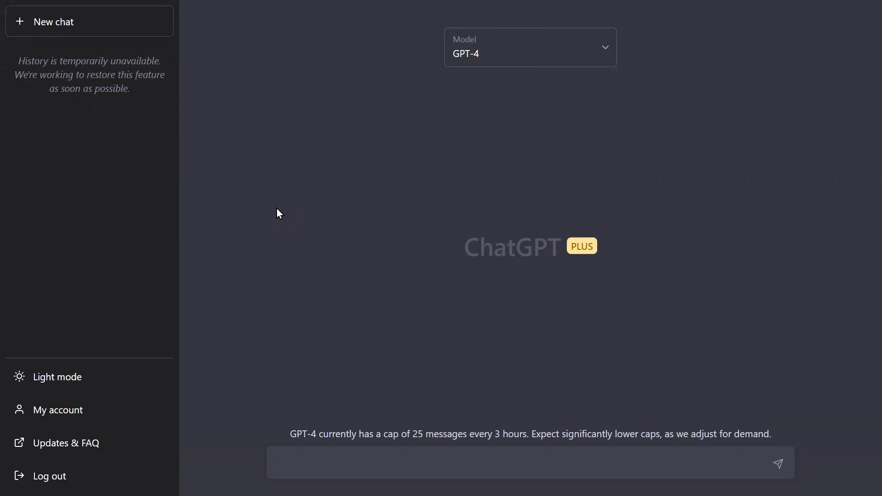
- Ask GPT-4 'Are you familiar with Conway's Game of Life?' and read its explanation of the rules
{"action": "type", "text": "Are you f"}
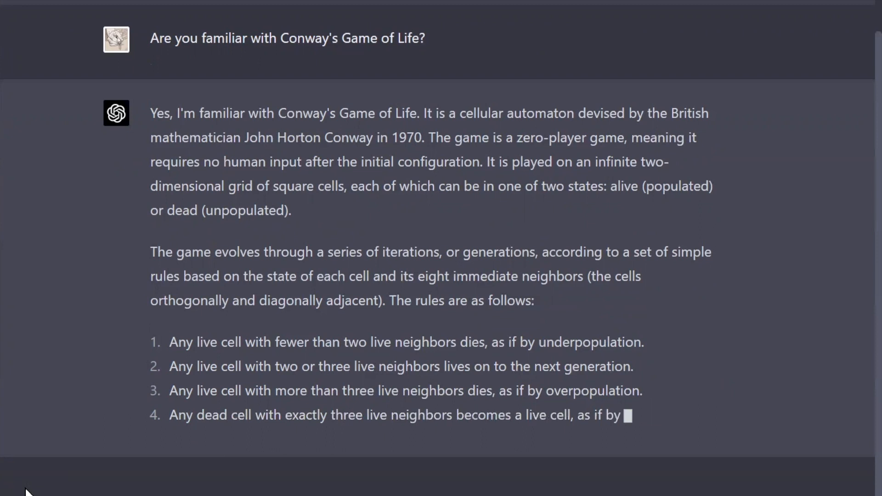
{"action": "scroll", "scroll_direction": "down", "scroll_amount": 3}
{"action": "type", "text": "Great. Can you help me create a"}
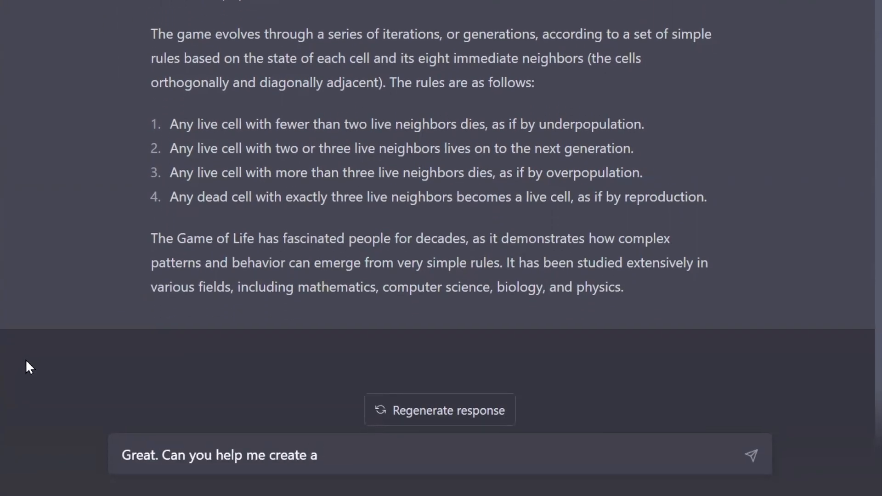
- Request a C# .NET console Game of Life implementation and review the generated code block
{"action": "type", "text": "console application implementation of the Game of Life"}
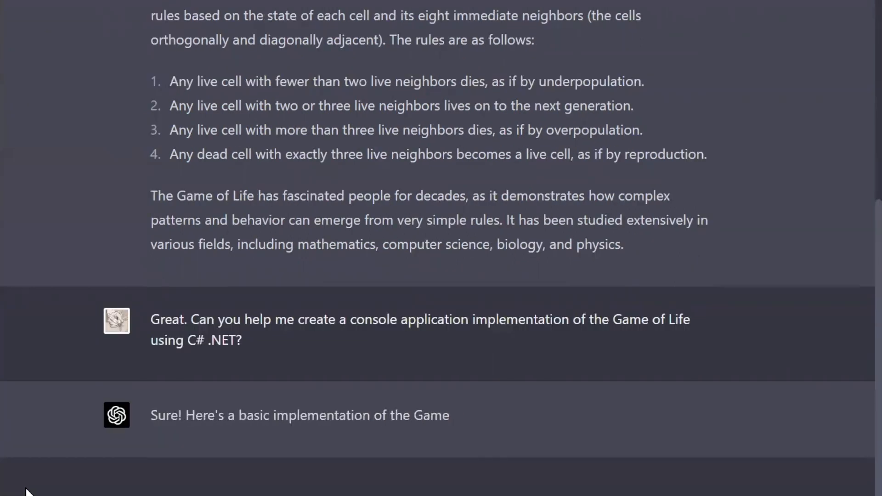
{"action": "scroll", "scroll_direction": "down", "scroll_amount": 3}
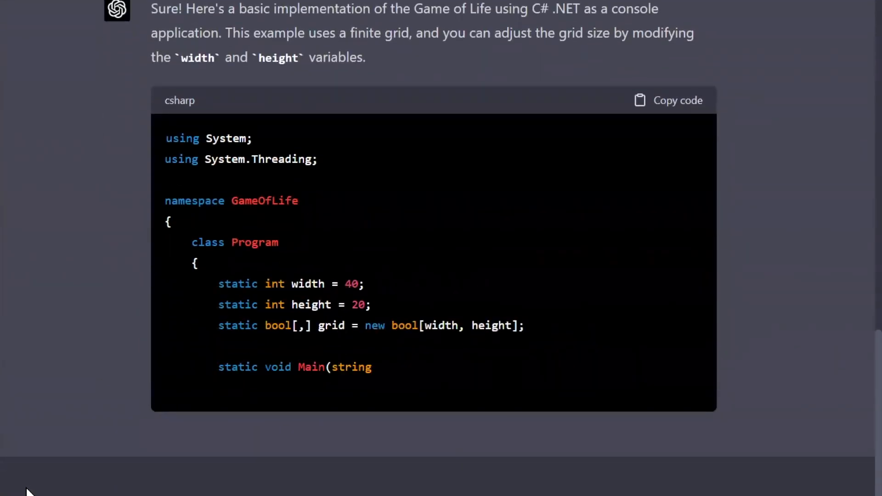
{"action": "scroll", "scroll_direction": "down", "scroll_amount": 3}
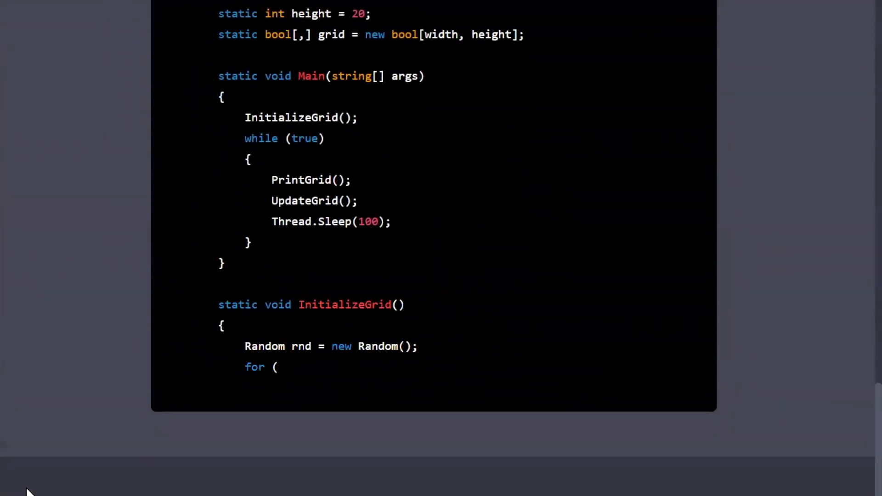
{"action": "scroll", "scroll_direction": "down", "scroll_amount": 3}
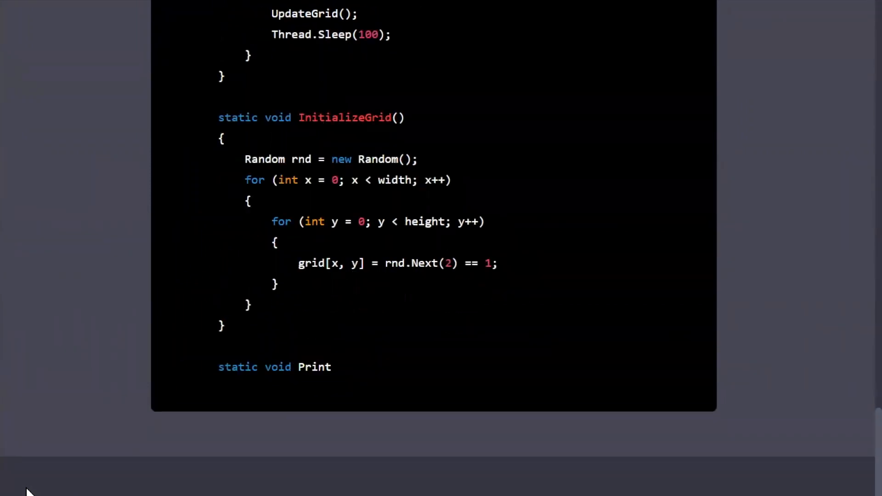
{"action": "scroll", "scroll_direction": "down", "scroll_amount": 3}
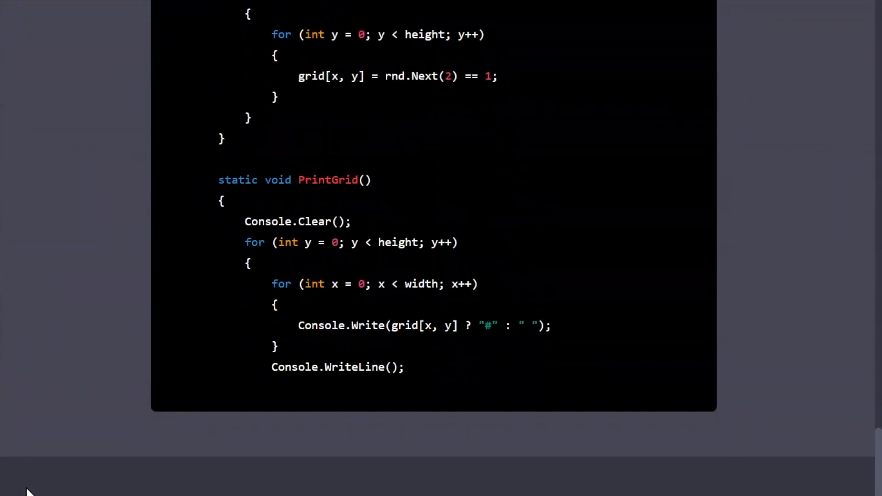
{"action": "scroll", "scroll_direction": "down", "scroll_amount": 3}
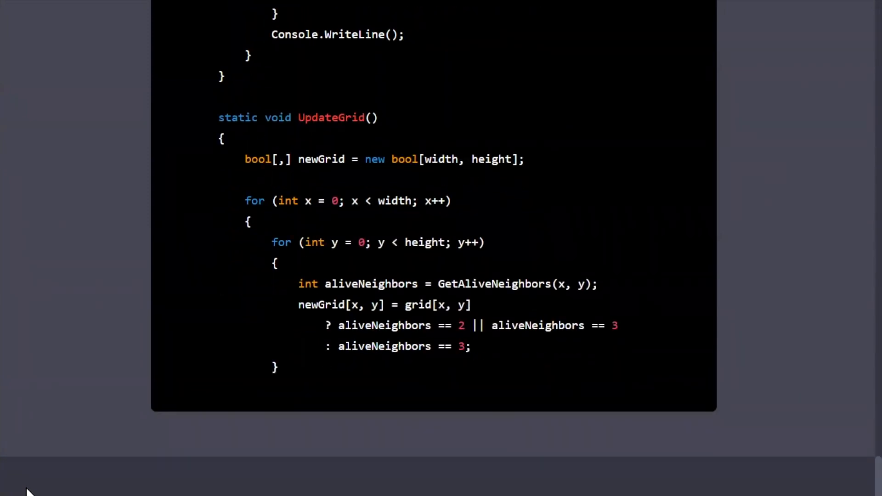
{"action": "scroll", "scroll_direction": "down", "scroll_amount": 3}
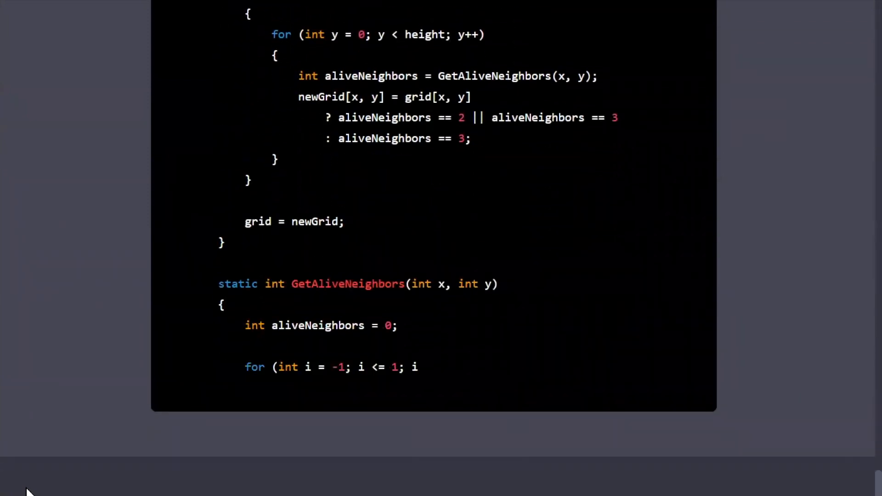
{"action": "scroll", "scroll_direction": "down", "scroll_amount": 3}
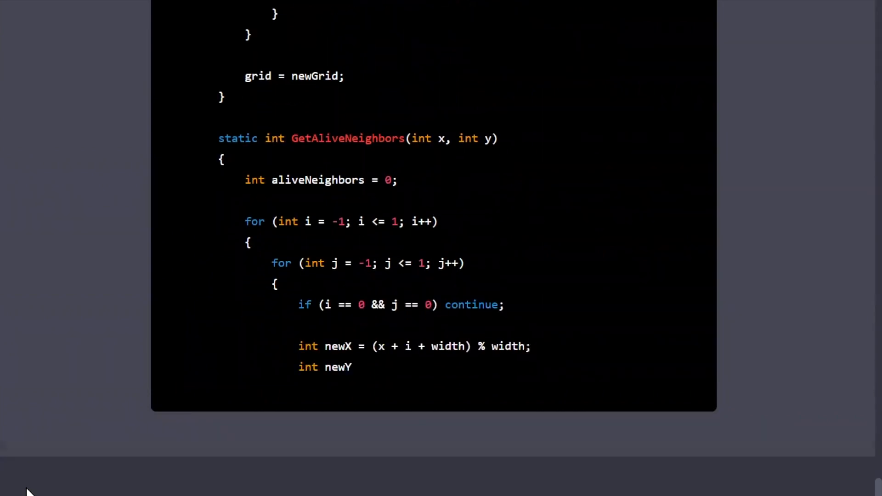
{"action": "scroll", "scroll_direction": "down", "scroll_amount": 3}
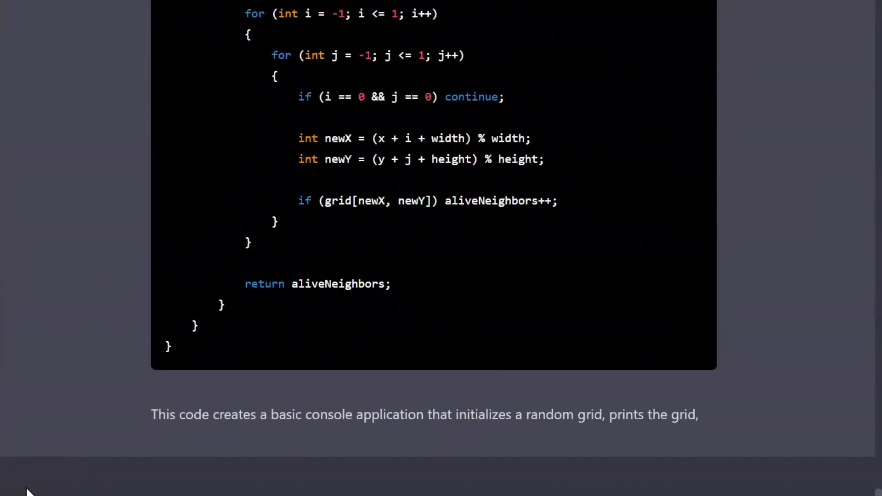
{"action": "scroll", "scroll_direction": "down", "scroll_amount": 3}
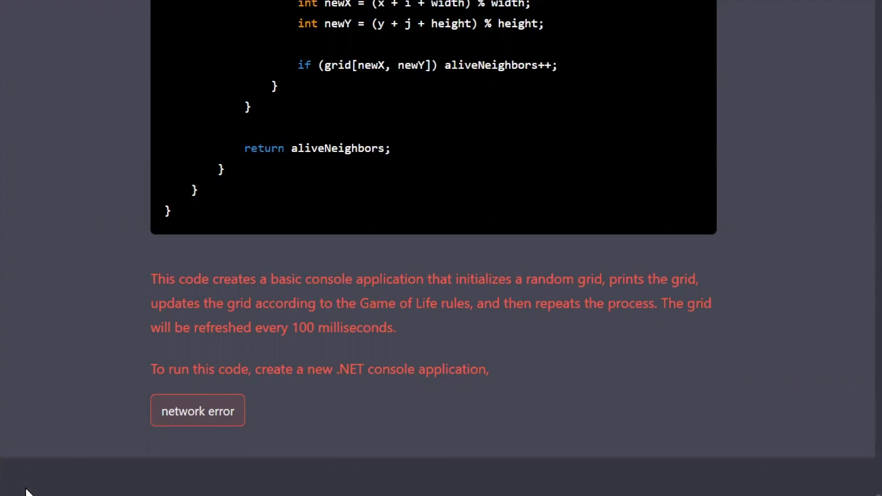
{"action": "scroll", "scroll_direction": "down", "scroll_amount": 3}
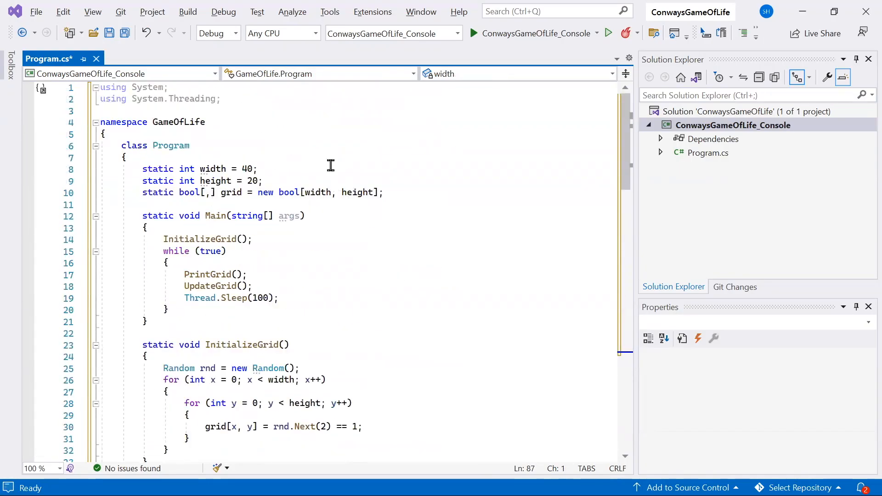
- Review the end of the pasted Program.cs code through GetAliveNeighbors
{"action": "scroll", "scroll_direction": "down", "scroll_amount": 3}
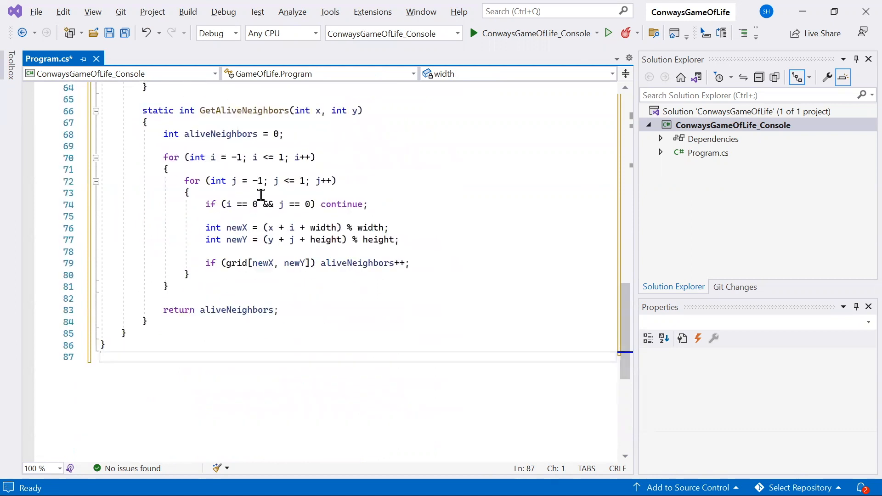
{"action": "mouse_move", "coordinate": [344, 215]}
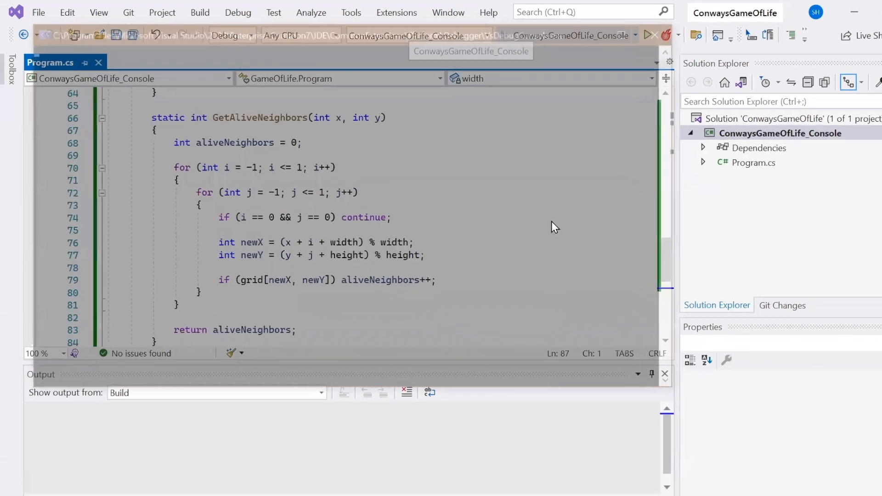
- Close the finished console run of the Game of Life
{"action": "left_click", "coordinate": [647, 35]}
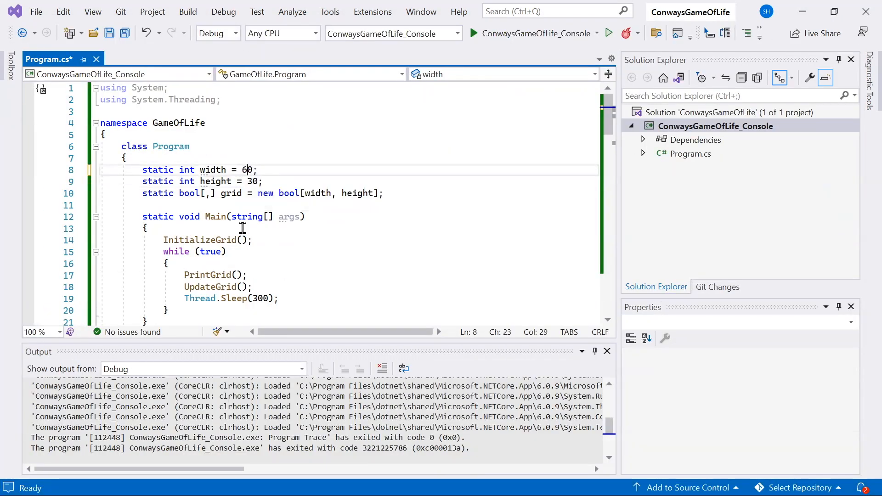
- Set grid height to 25 and delay to 200 ms, then run the game
{"action": "type", "text": "25"}
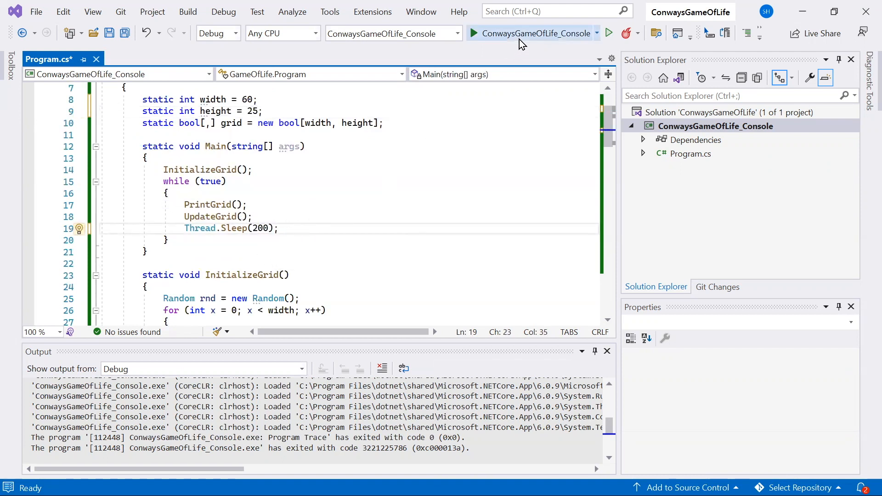
{"action": "left_click", "coordinate": [530, 33]}
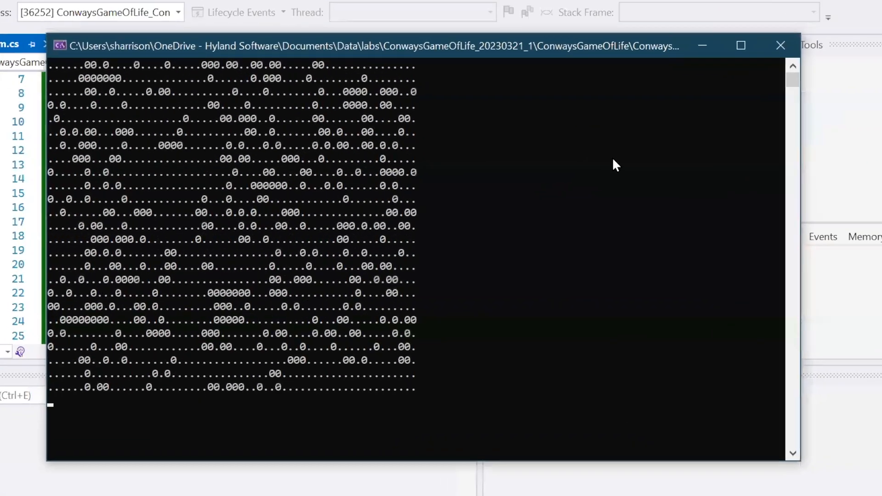